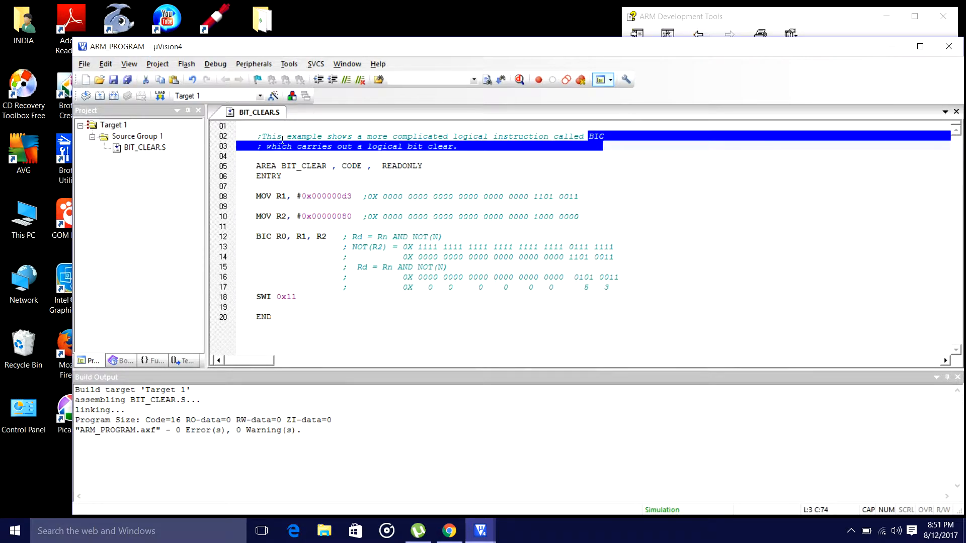
Step: Highlight the word BIC and other text in the comment block
{"action": "left_click", "coordinate": [412, 146]}
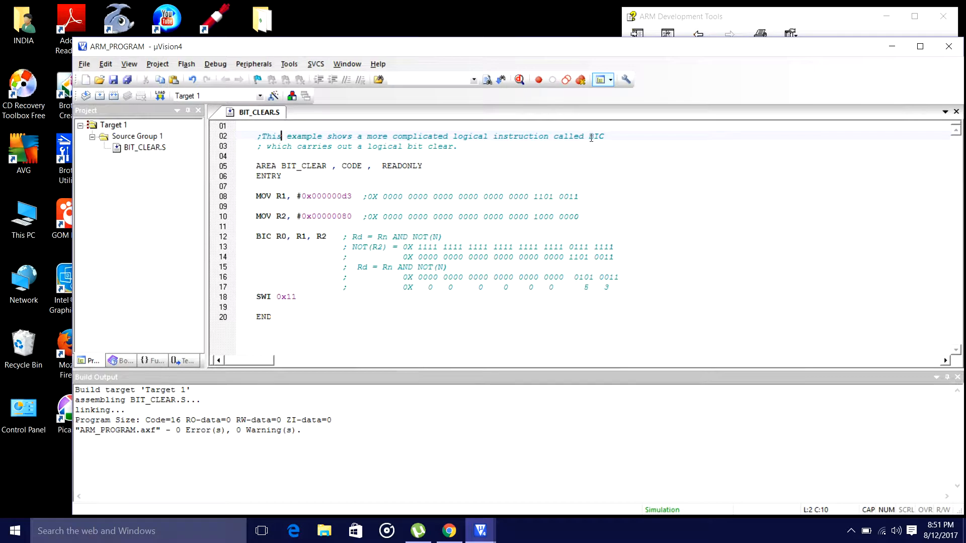
{"action": "double_click", "coordinate": [596, 136]}
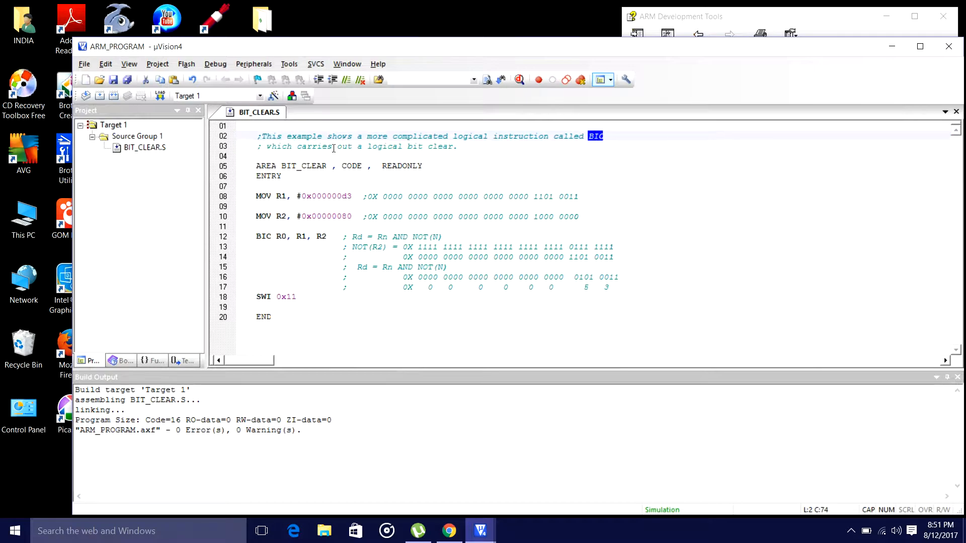
{"action": "mouse_move", "coordinate": [385, 147]}
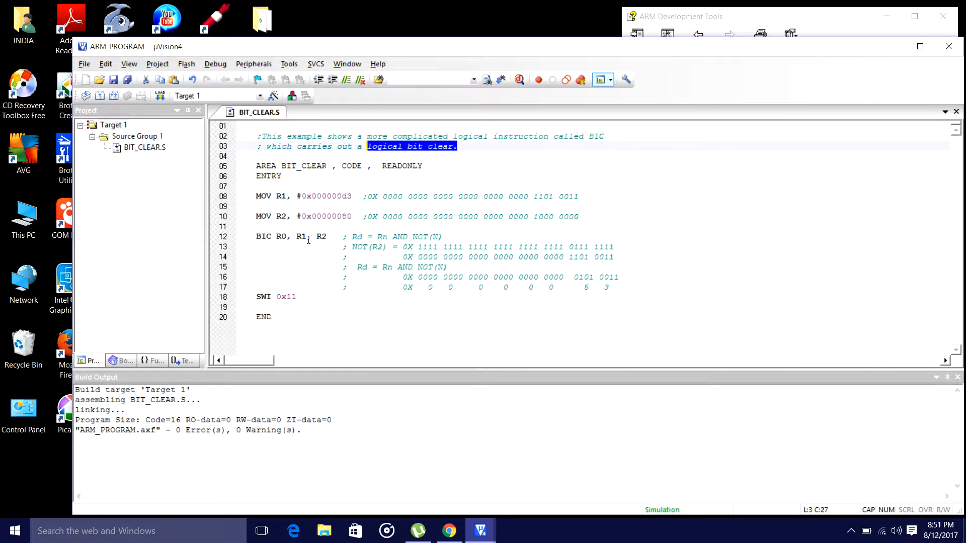
{"action": "mouse_move", "coordinate": [260, 160]}
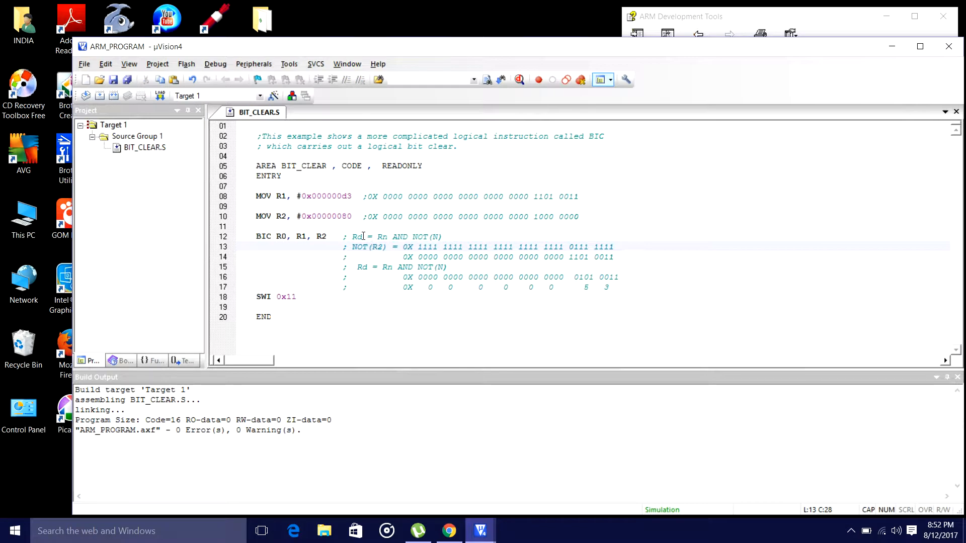
{"action": "left_click", "coordinate": [381, 247]}
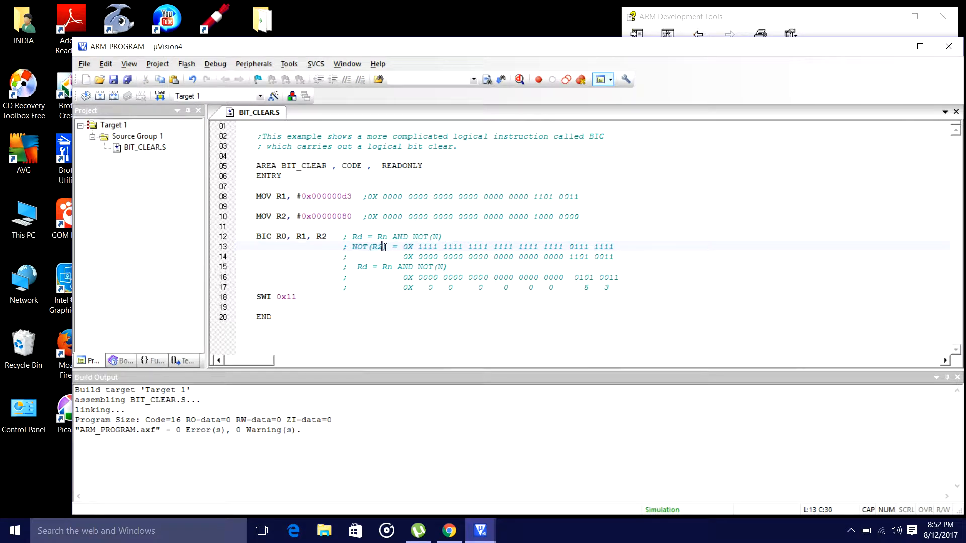
{"action": "double_click", "coordinate": [367, 247]}
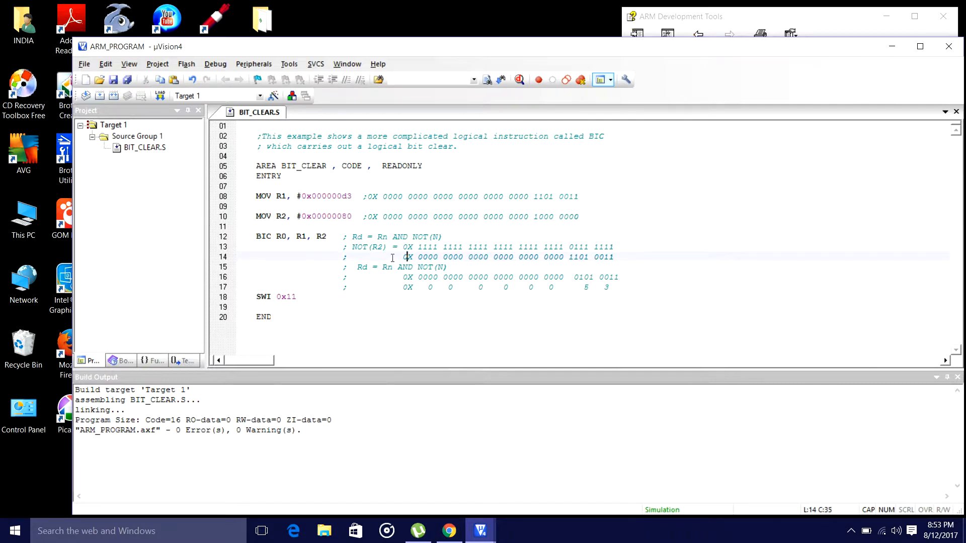
Step: Label line 14's 0X...1101 0011 comment value as 'R1 ='
{"action": "left_click", "coordinate": [418, 257]}
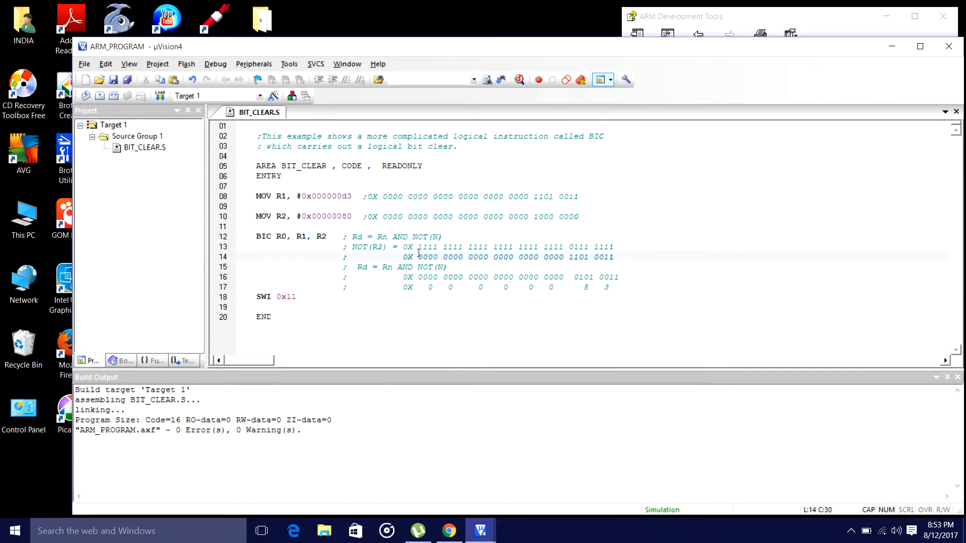
{"action": "type", "text": "R1"}
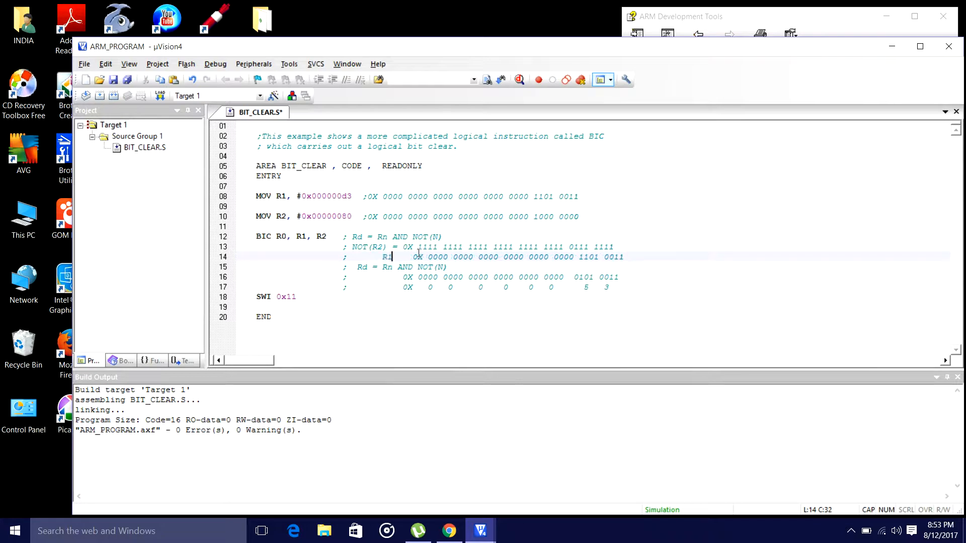
{"action": "type", "text": "="}
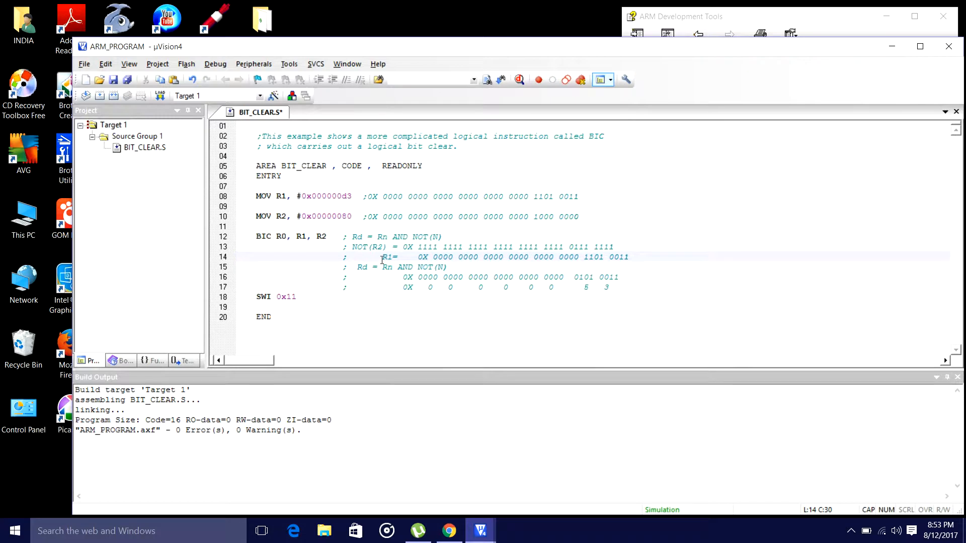
{"action": "left_click", "coordinate": [373, 257]}
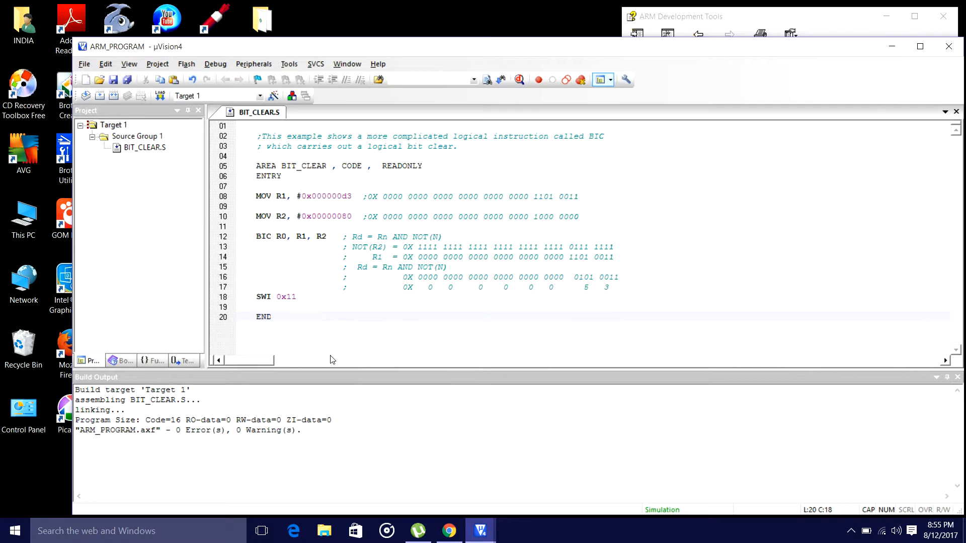
{"action": "mouse_move", "coordinate": [448, 348]}
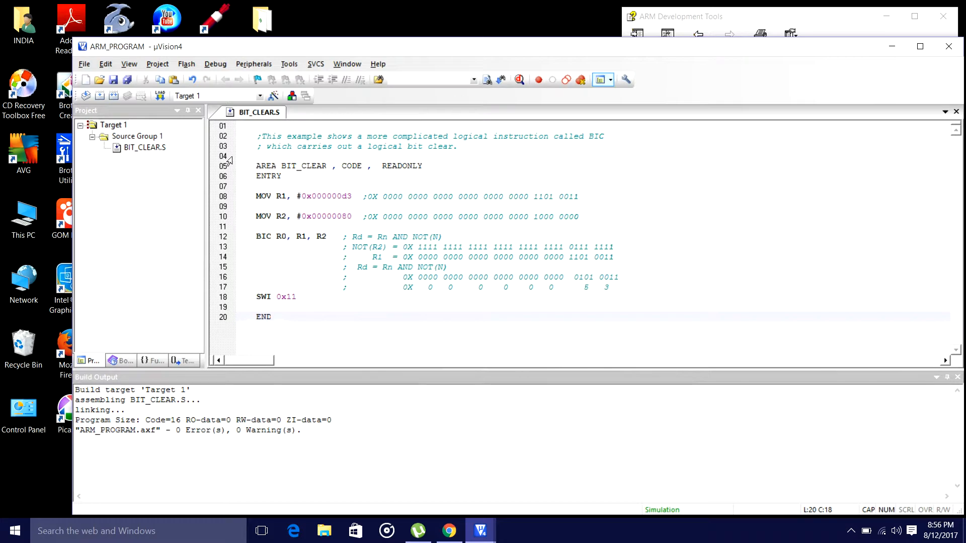
Step: Rebuild with 0 errors and start a debug session, dismissing the evaluation-mode notice
{"action": "left_click", "coordinate": [157, 63]}
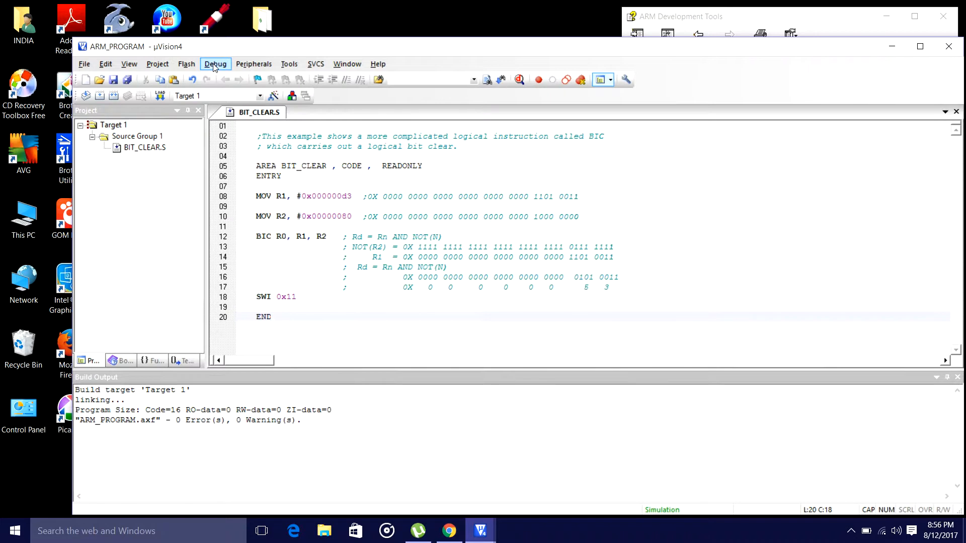
{"action": "left_click", "coordinate": [215, 64]}
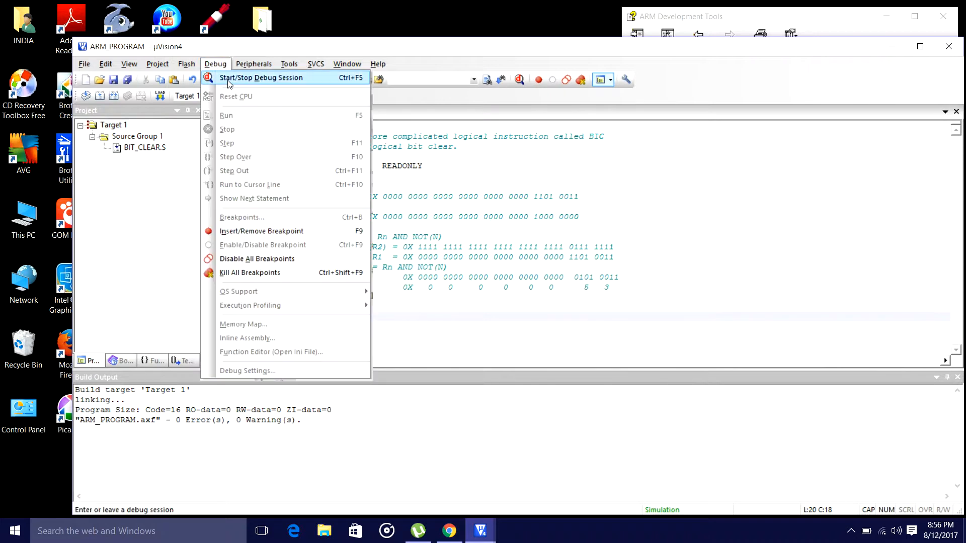
{"action": "left_click", "coordinate": [260, 77]}
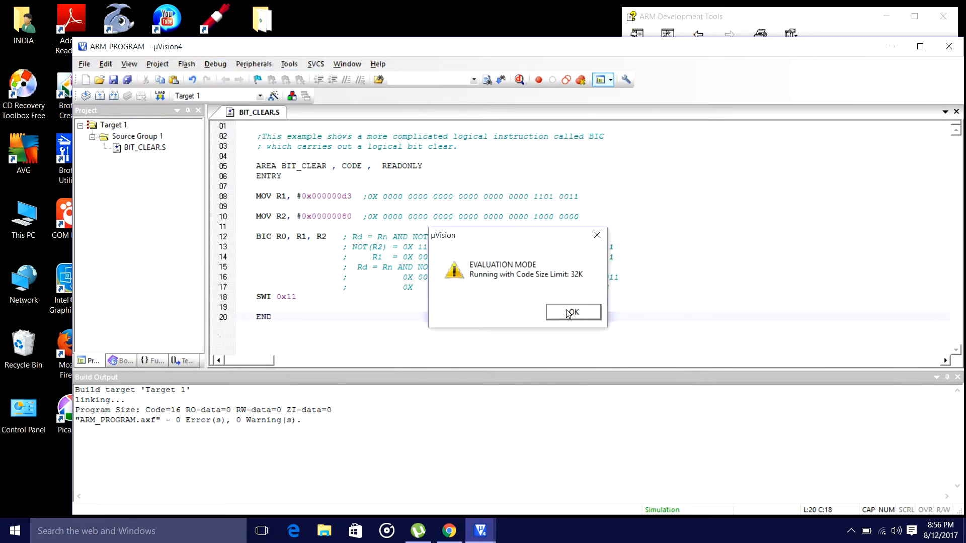
{"action": "left_click", "coordinate": [573, 312]}
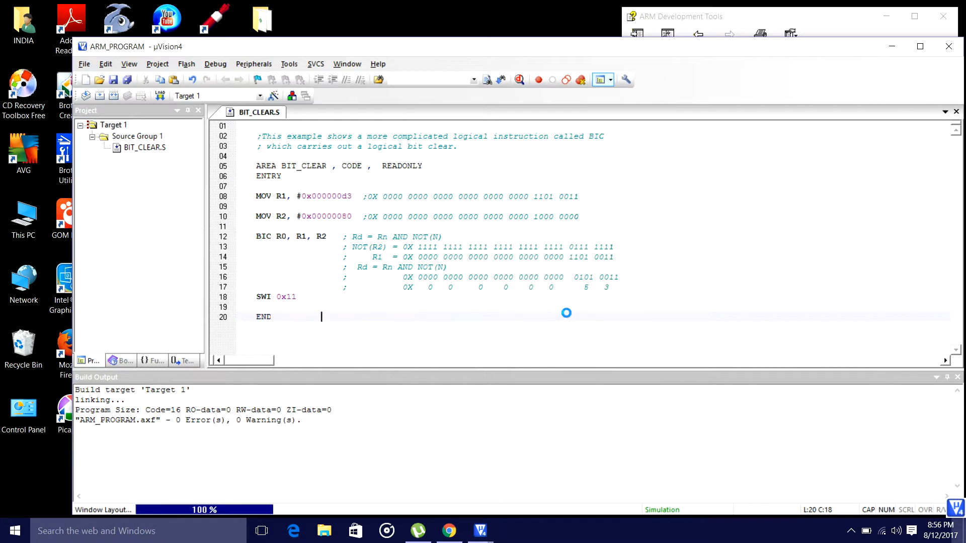
{"action": "left_click", "coordinate": [499, 79]}
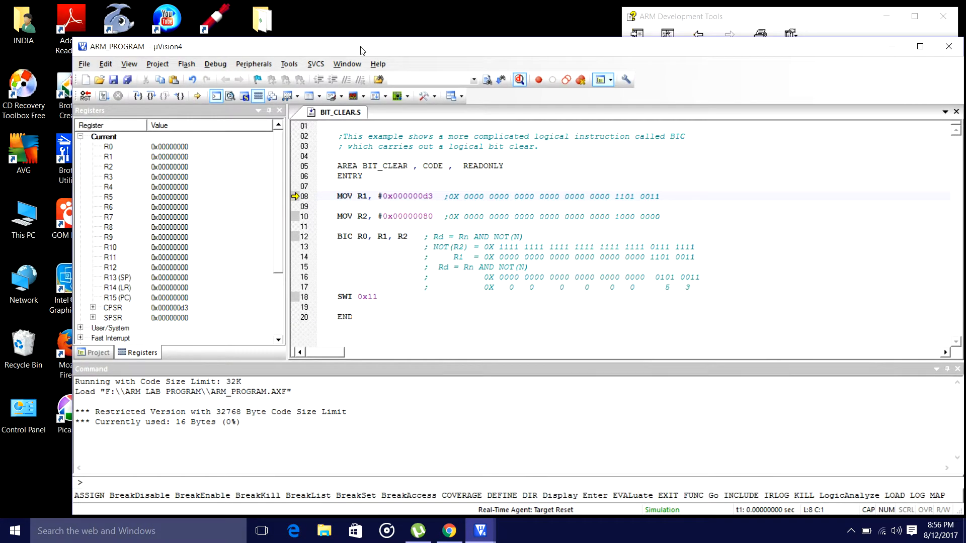
{"action": "double_click", "coordinate": [429, 195]}
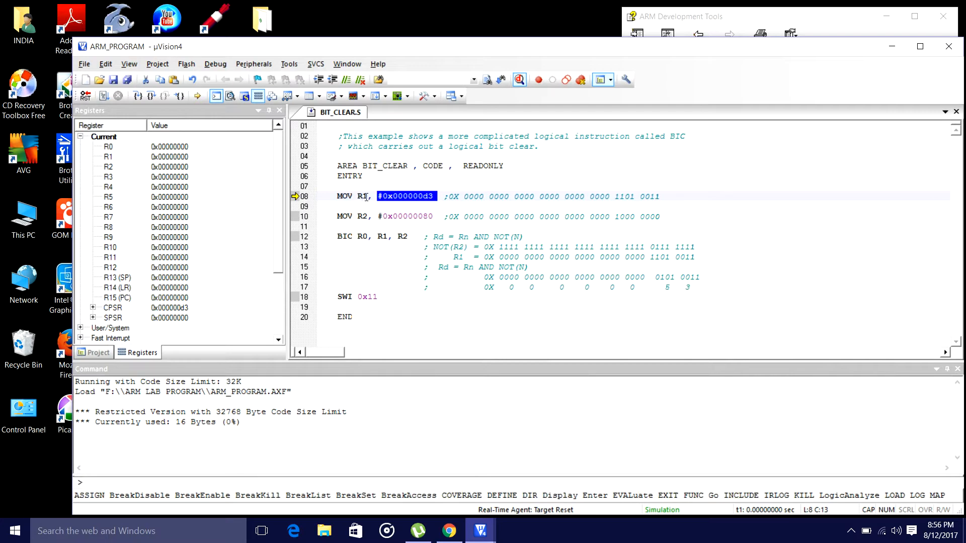
{"action": "mouse_move", "coordinate": [384, 216]}
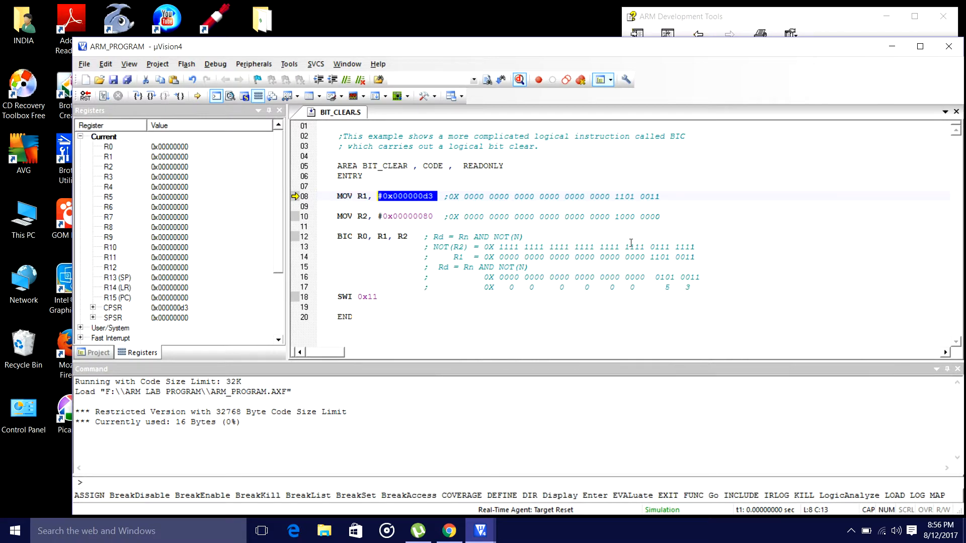
{"action": "mouse_move", "coordinate": [451, 287]}
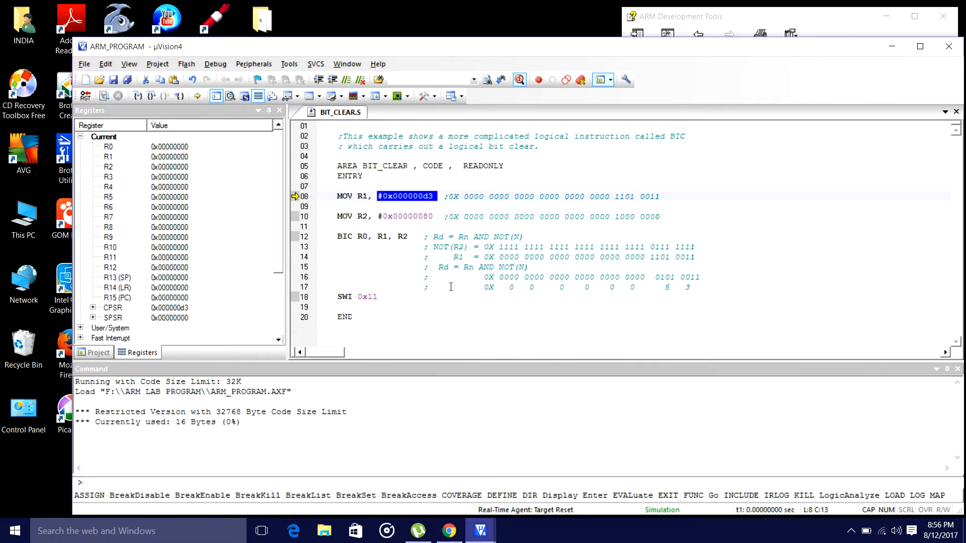
{"action": "left_click", "coordinate": [453, 286]}
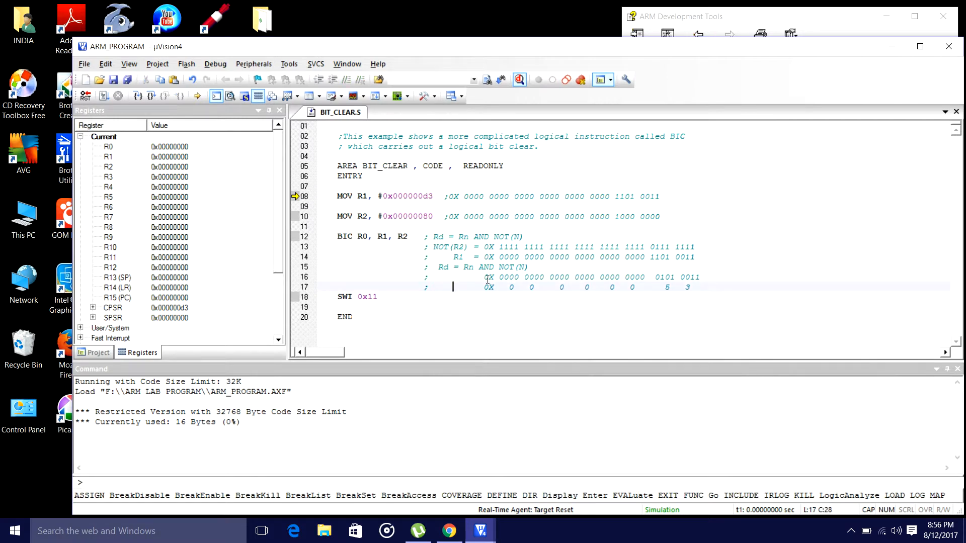
Step: Add the 'R0 =' label before line 17's 0X...53 result and highlight R0
{"action": "type", "text": "Rd"}
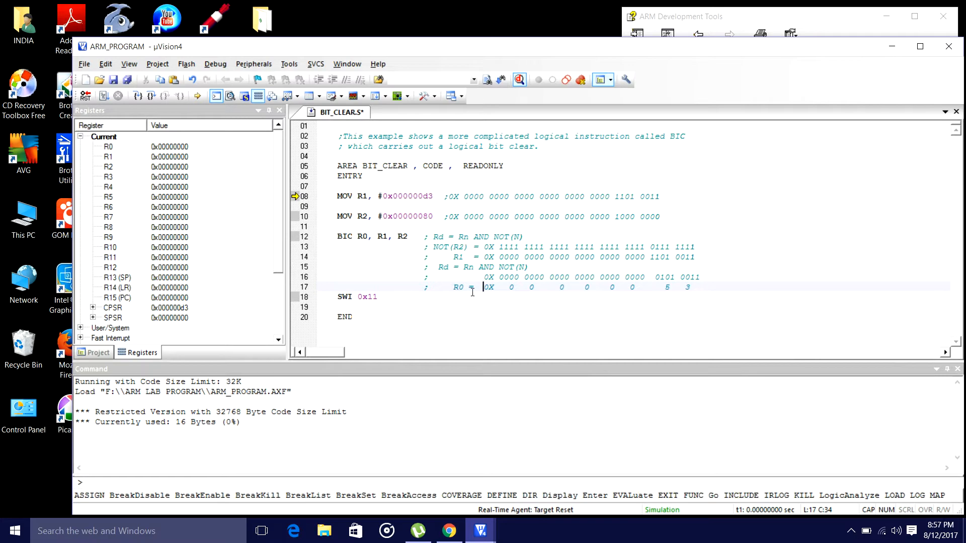
{"action": "double_click", "coordinate": [457, 287]}
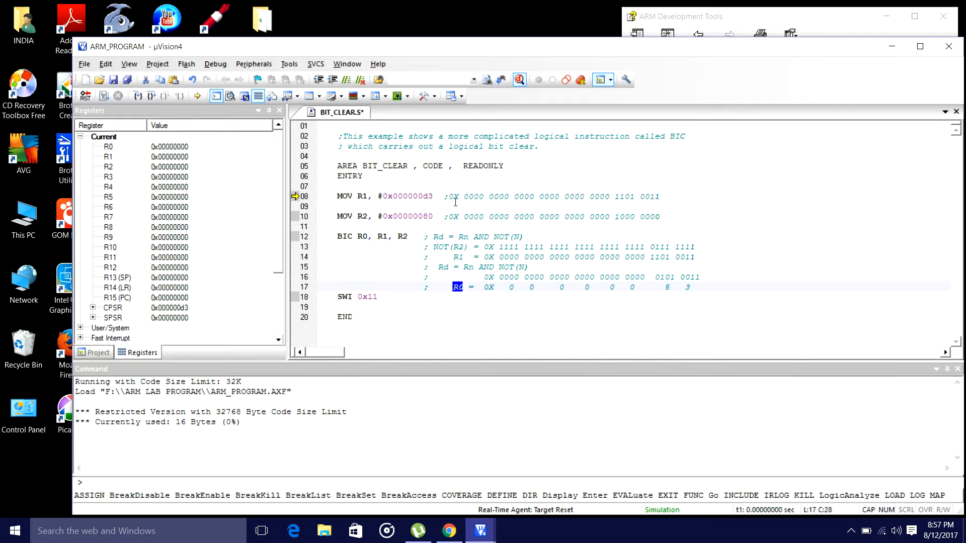
{"action": "mouse_move", "coordinate": [151, 111]}
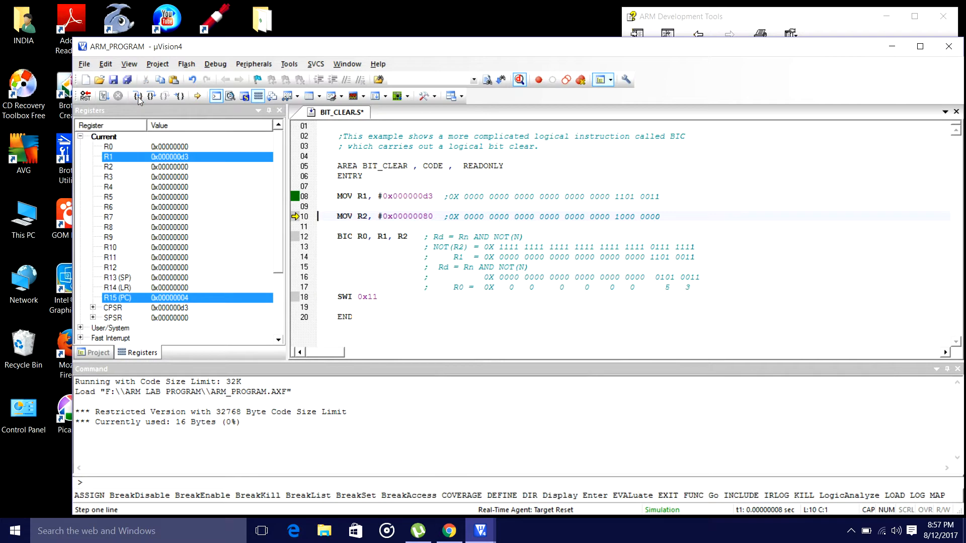
{"action": "mouse_move", "coordinate": [460, 212]}
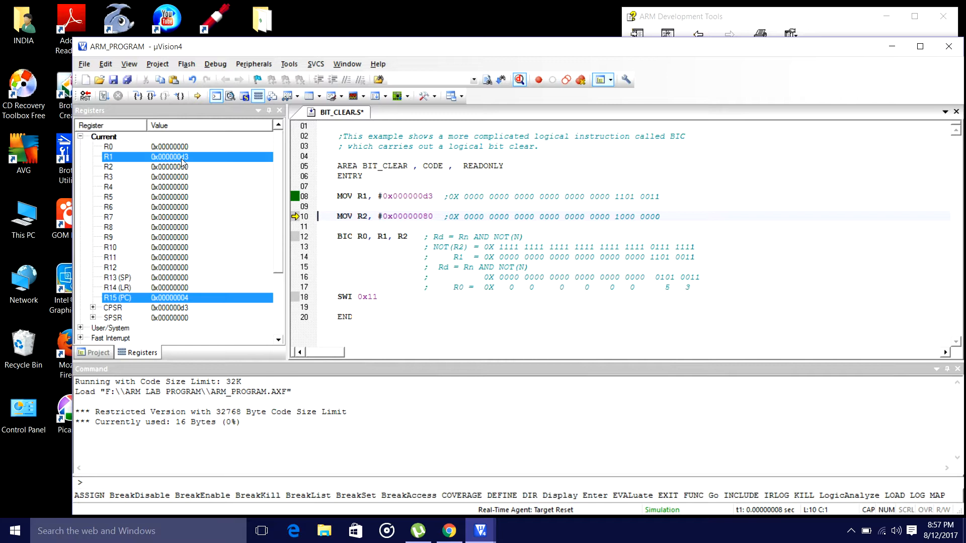
Step: Step one instruction so R2 loads 0x00000080
{"action": "left_click", "coordinate": [151, 96]}
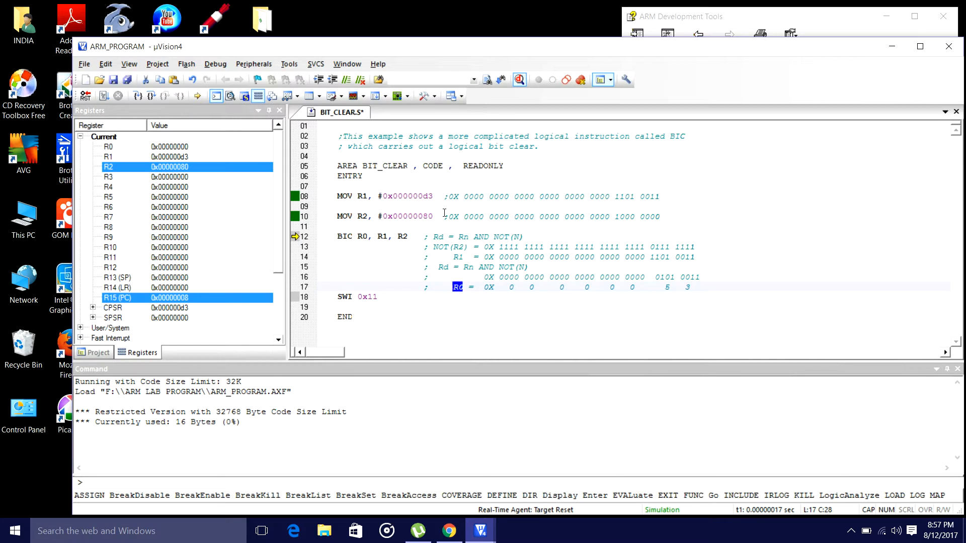
{"action": "mouse_move", "coordinate": [689, 288]}
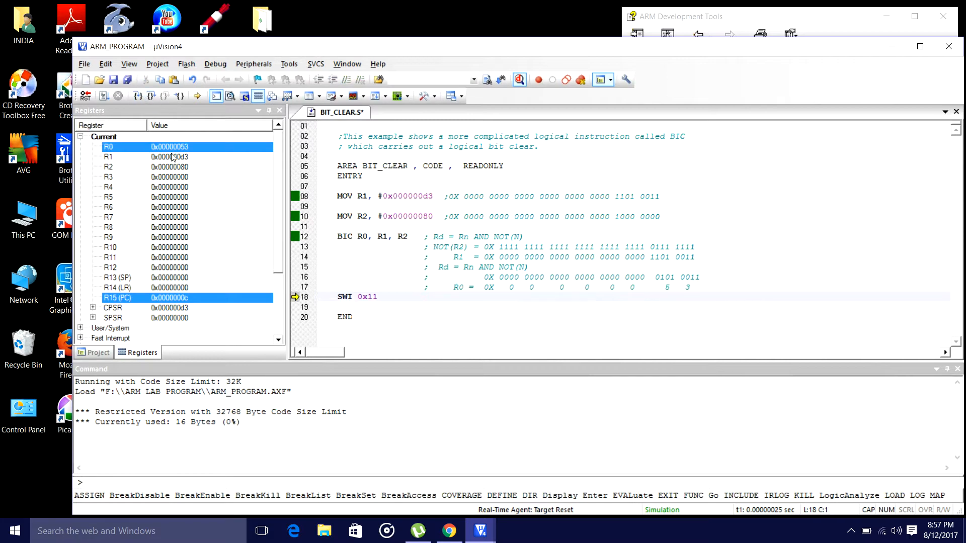
{"action": "mouse_move", "coordinate": [184, 154]}
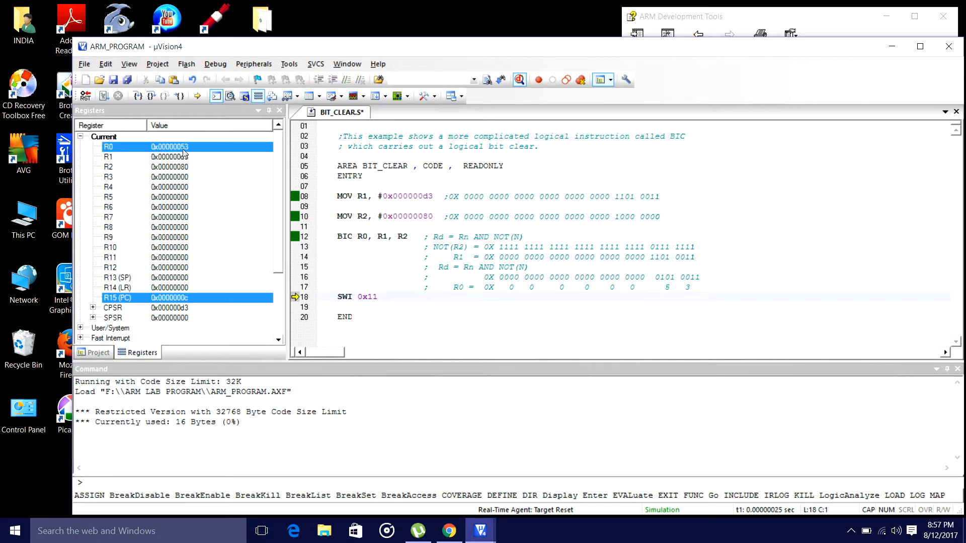